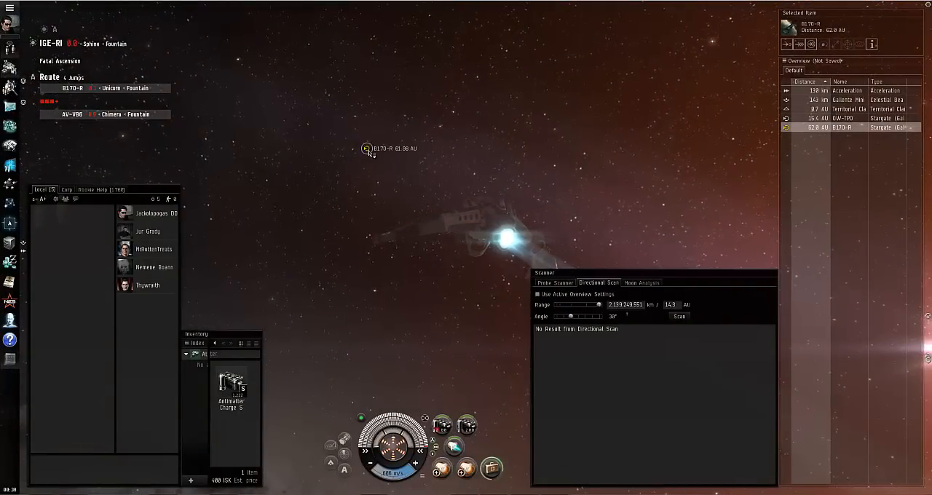
Warp to within 0 m of the route stargate from its right-click menu.
{"action": "right_click", "coordinate": [367, 149]}
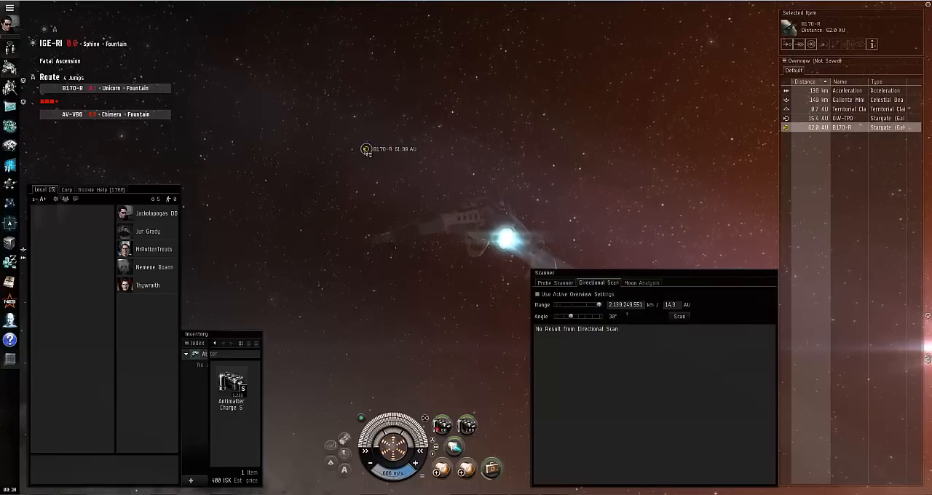
{"action": "right_click", "coordinate": [367, 148]}
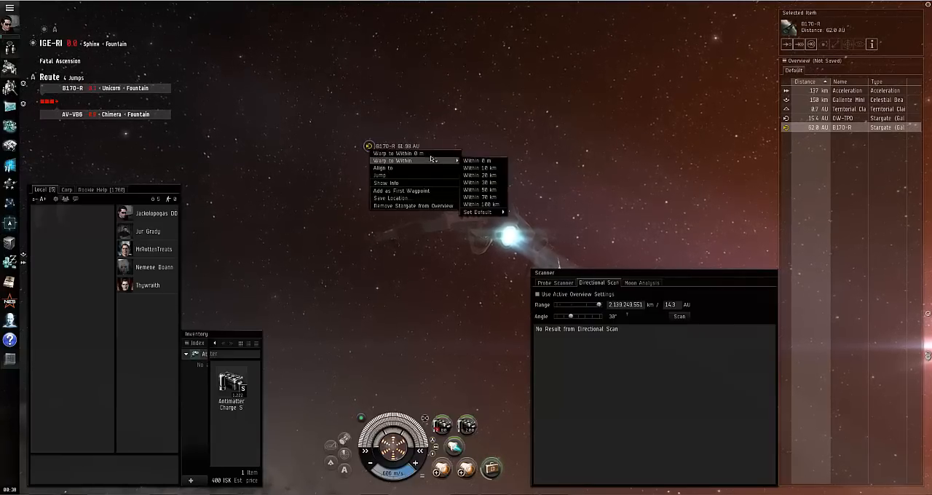
{"action": "left_click", "coordinate": [482, 160]}
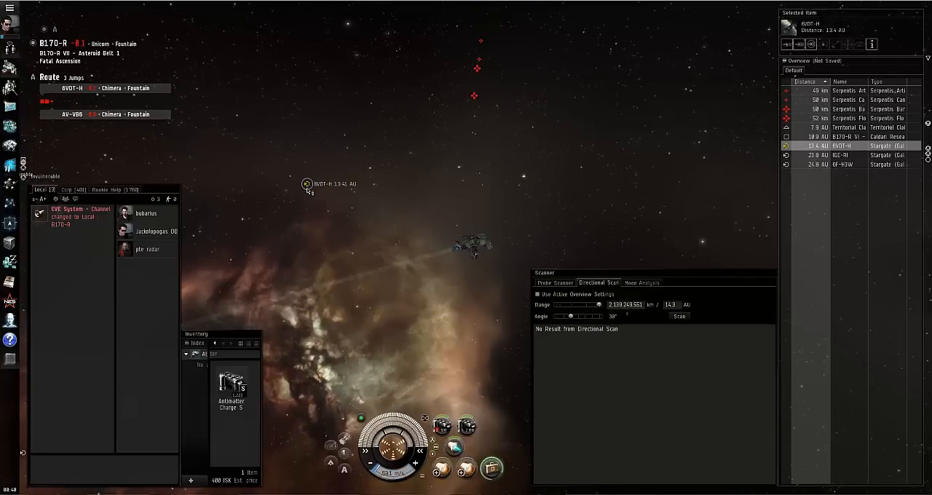
Jump through the stargate into the 6VDT-H system.
{"action": "right_click", "coordinate": [332, 184]}
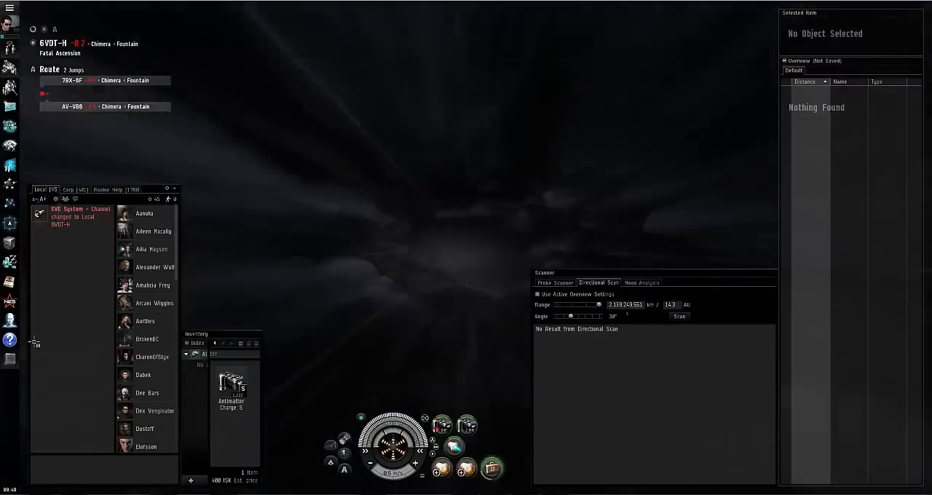
{"action": "scroll", "scroll_direction": "down", "scroll_amount": 3}
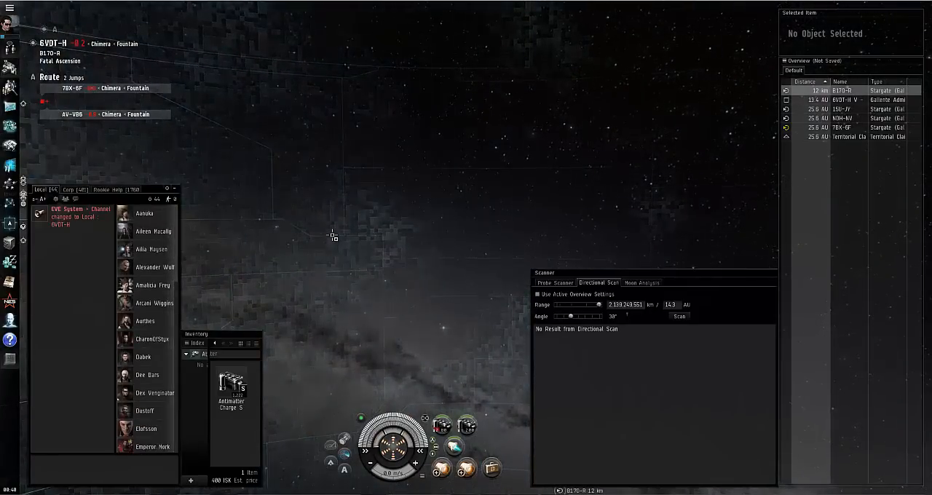
{"action": "right_click", "coordinate": [332, 236]}
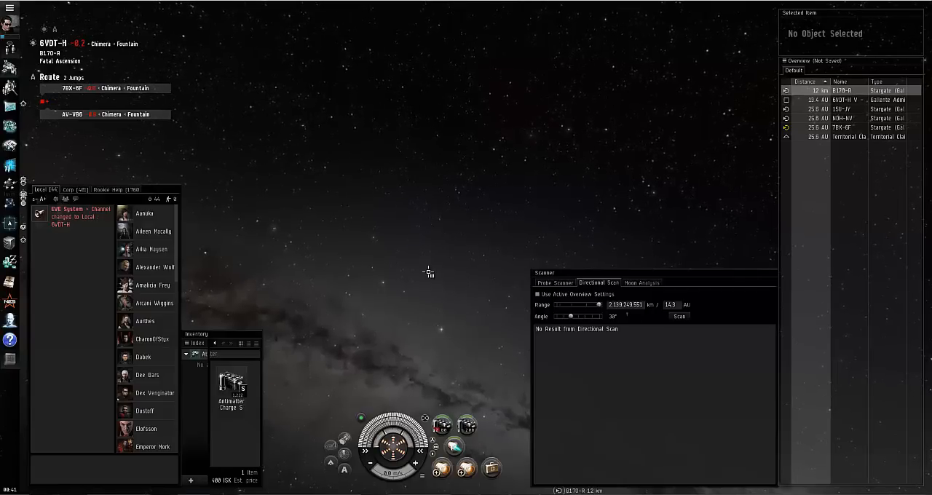
Warp to the route stargate via the in-space Stargates list and jump to T8K-6F.
{"action": "right_click", "coordinate": [428, 272]}
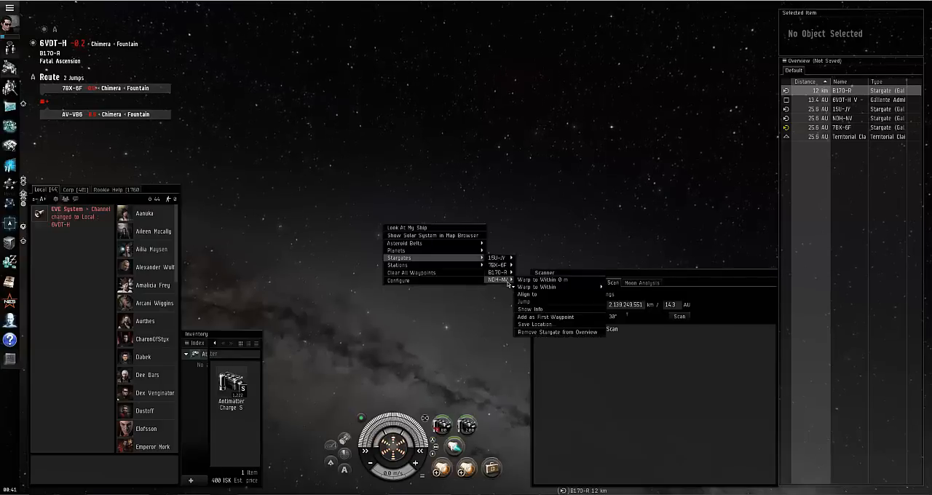
{"action": "mouse_move", "coordinate": [500, 265]}
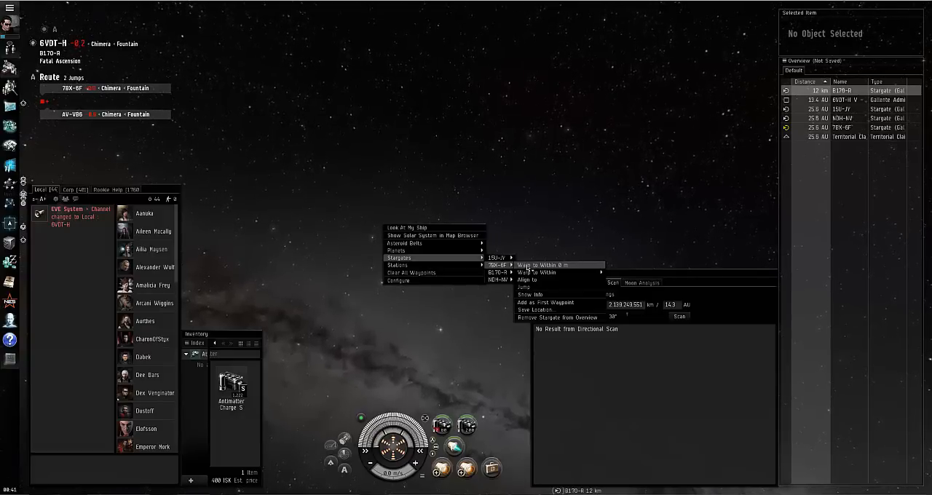
{"action": "left_click", "coordinate": [440, 308]}
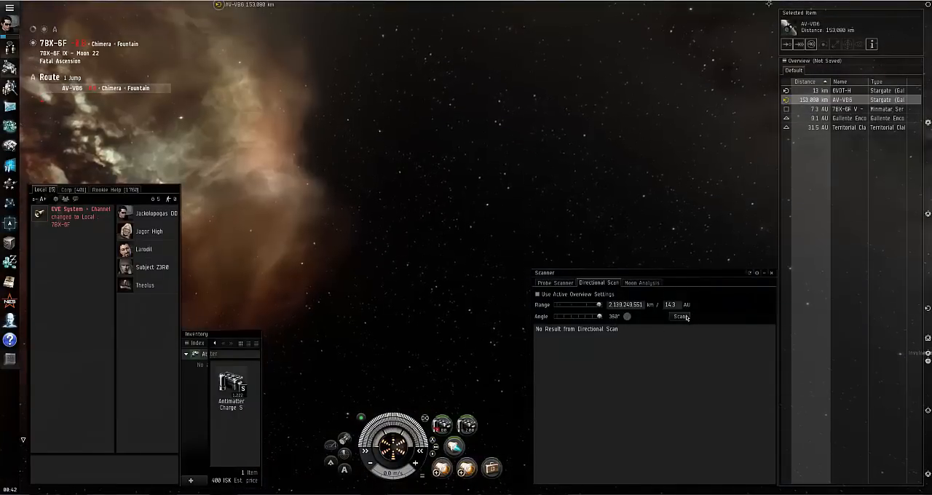
Run a directional scan and sort the listed structures by Type.
{"action": "left_click", "coordinate": [679, 316]}
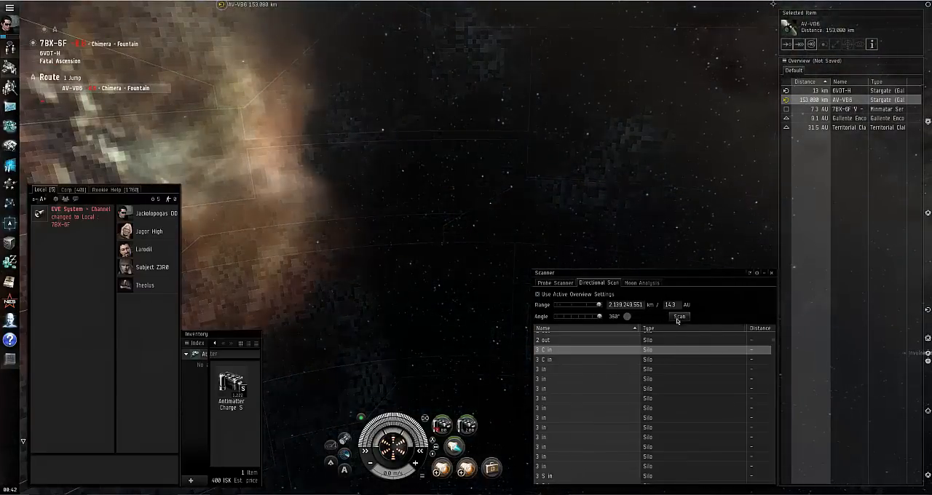
{"action": "left_click", "coordinate": [679, 316]}
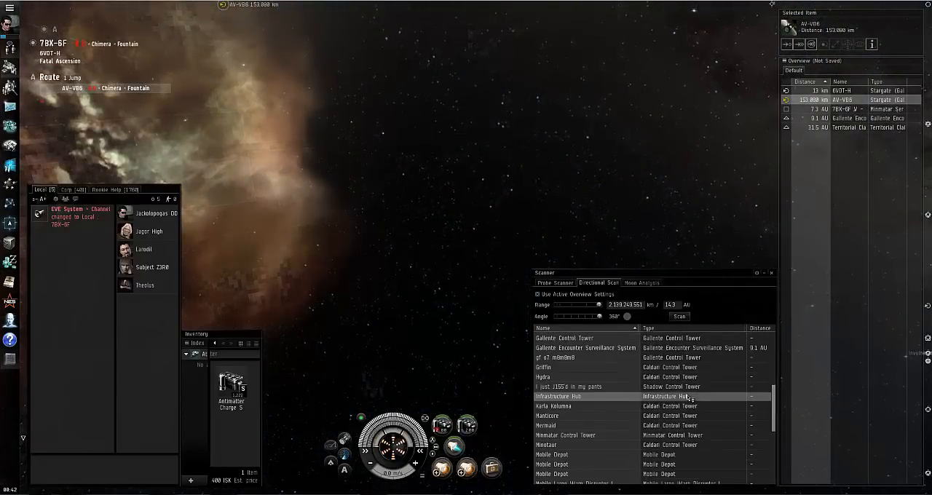
{"action": "scroll", "scroll_direction": "down", "scroll_amount": 3}
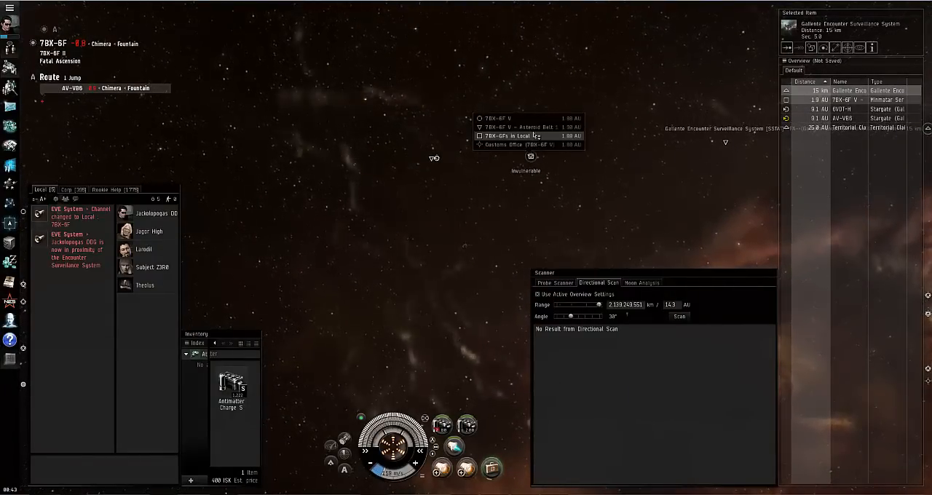
Select and approach the Gallente Encounter Surveillance System, then bring up its actions.
{"action": "left_click", "coordinate": [512, 137]}
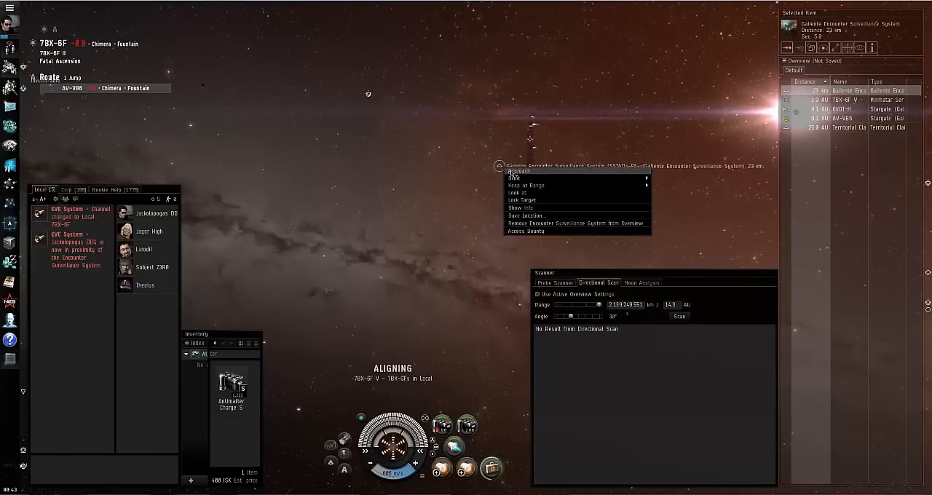
{"action": "left_click", "coordinate": [516, 172]}
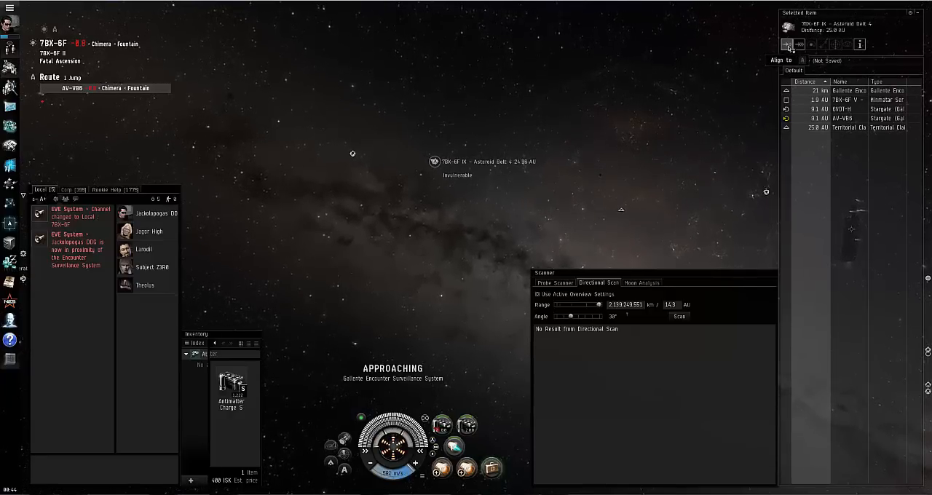
{"action": "mouse_move", "coordinate": [676, 94]}
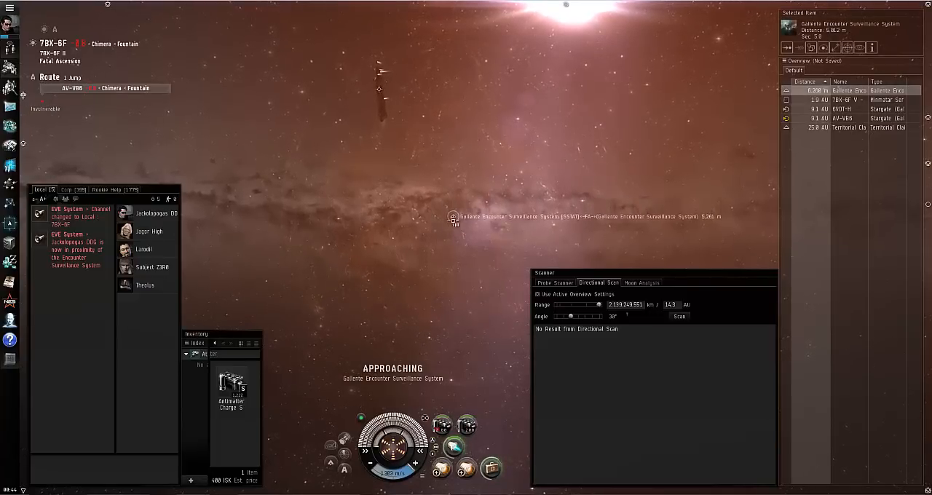
{"action": "right_click", "coordinate": [450, 222]}
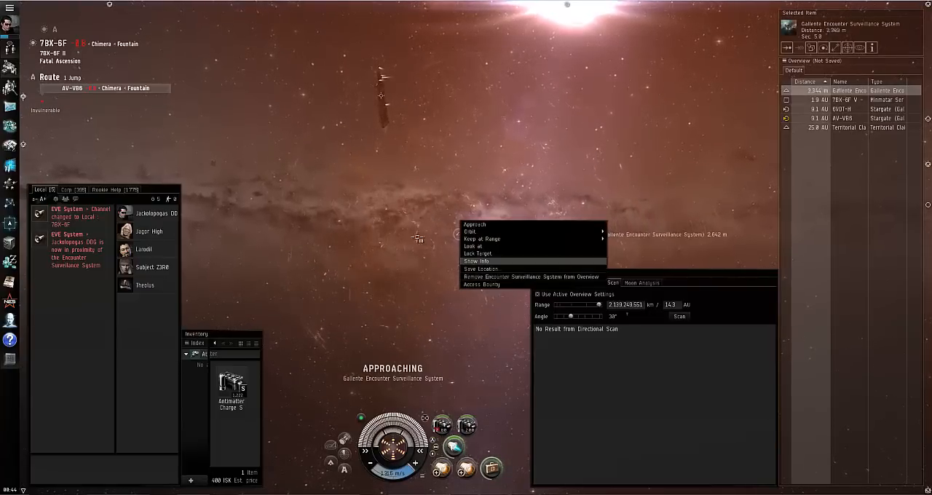
Access the ESS bounty pool of 27.6 million ISK and choose Take It.
{"action": "left_click", "coordinate": [479, 284]}
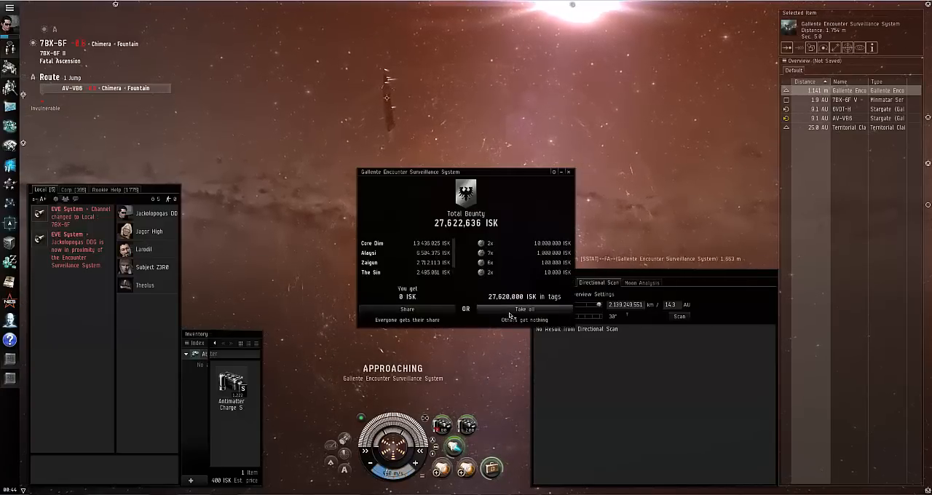
{"action": "left_click", "coordinate": [523, 309]}
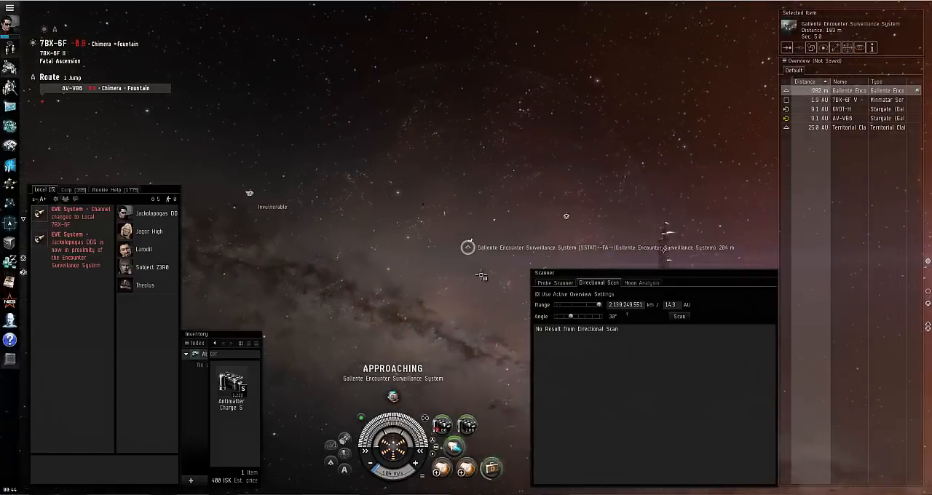
Orbit the Encounter Surveillance System at 1,000 m.
{"action": "right_click", "coordinate": [466, 245]}
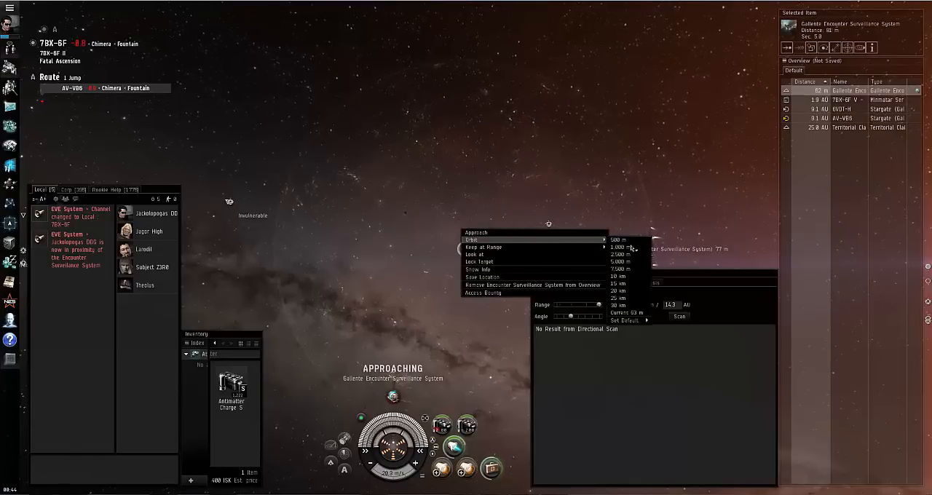
{"action": "left_click", "coordinate": [469, 239]}
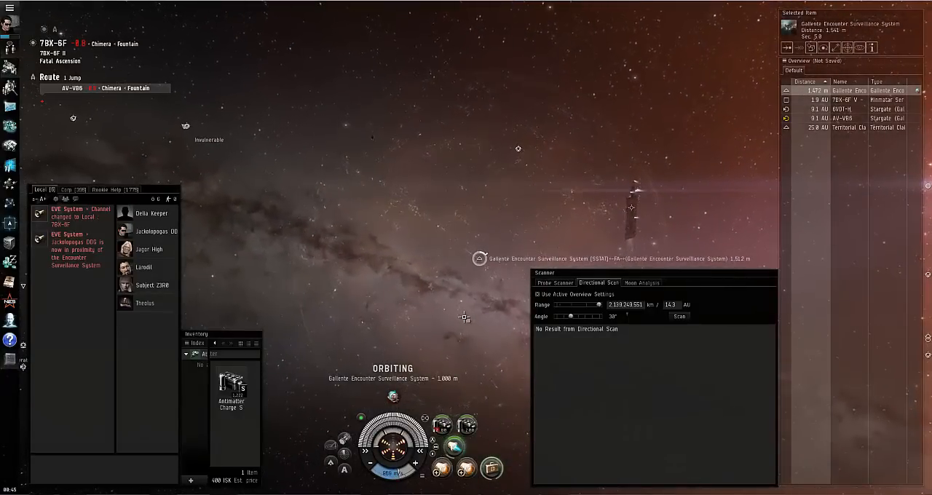
Check a pilot in Local and set the directional scan angle to 360°.
{"action": "right_click", "coordinate": [152, 213]}
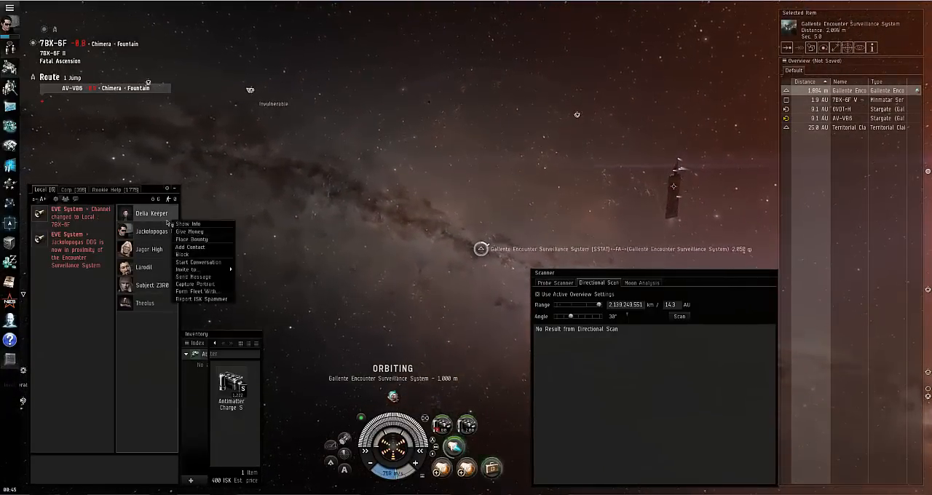
{"action": "left_click", "coordinate": [186, 225]}
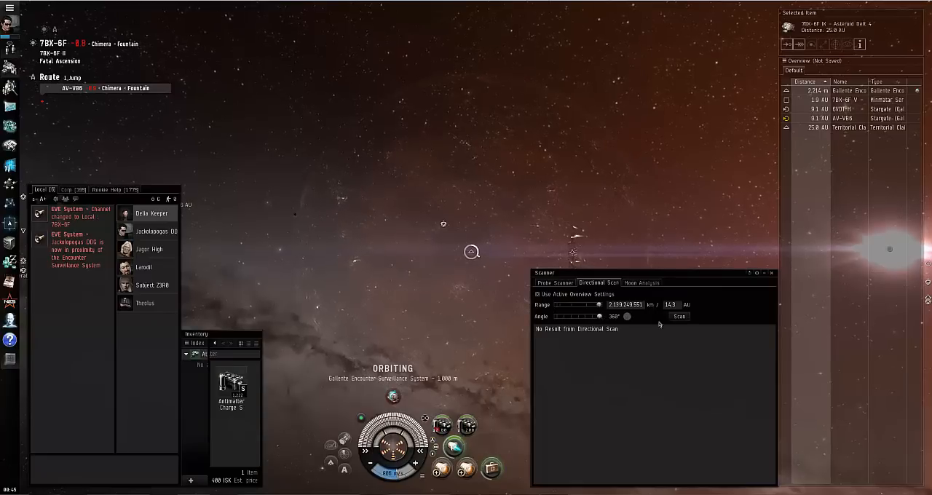
Shorten the directional scan range and rescan so only the ESS, Infrastructure Hub and Mobile Depot show.
{"action": "left_click", "coordinate": [679, 316]}
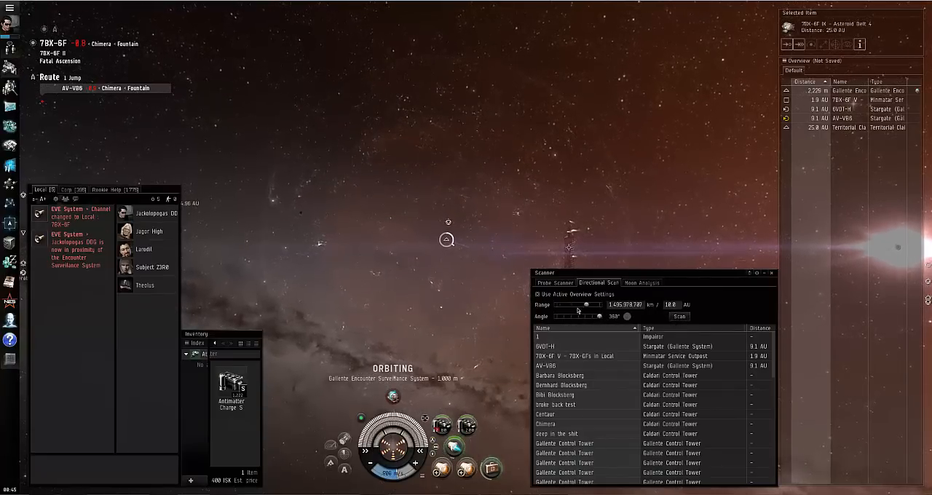
{"action": "left_click_drag", "start_coordinate": [588, 304], "coordinate": [571, 304]}
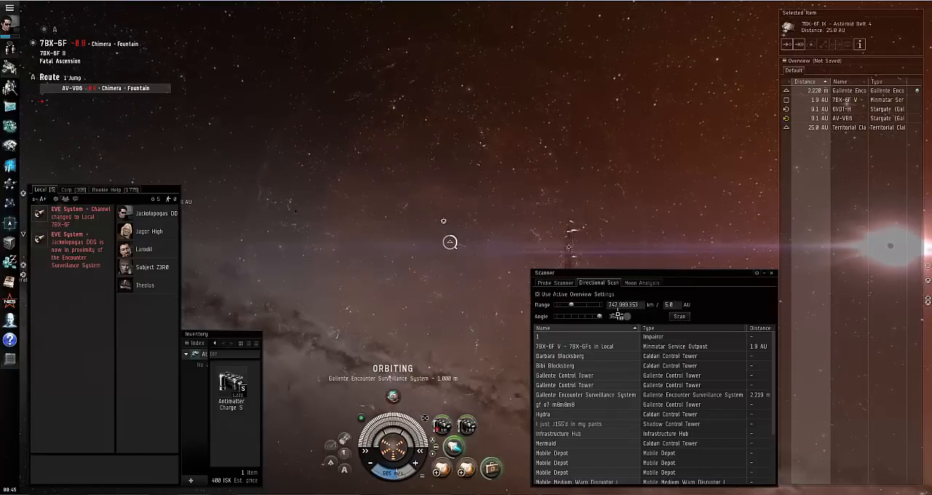
{"action": "left_click", "coordinate": [679, 316]}
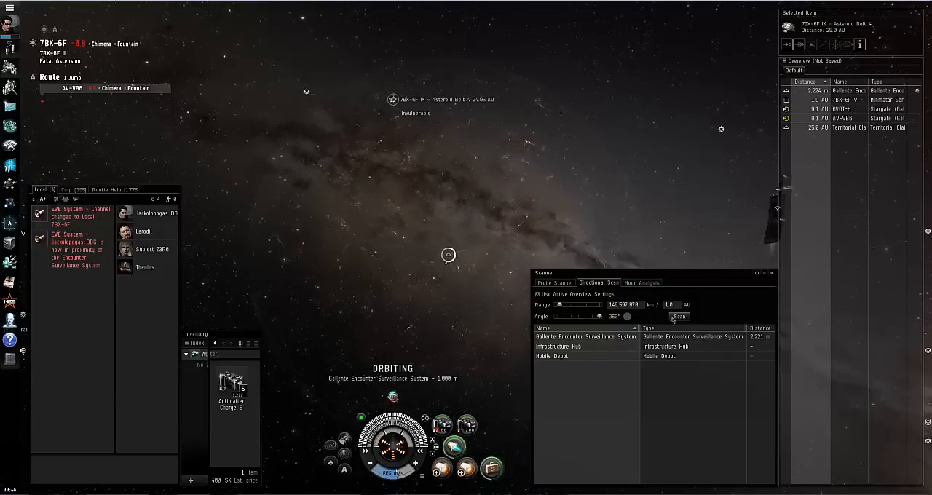
{"action": "left_click", "coordinate": [681, 316]}
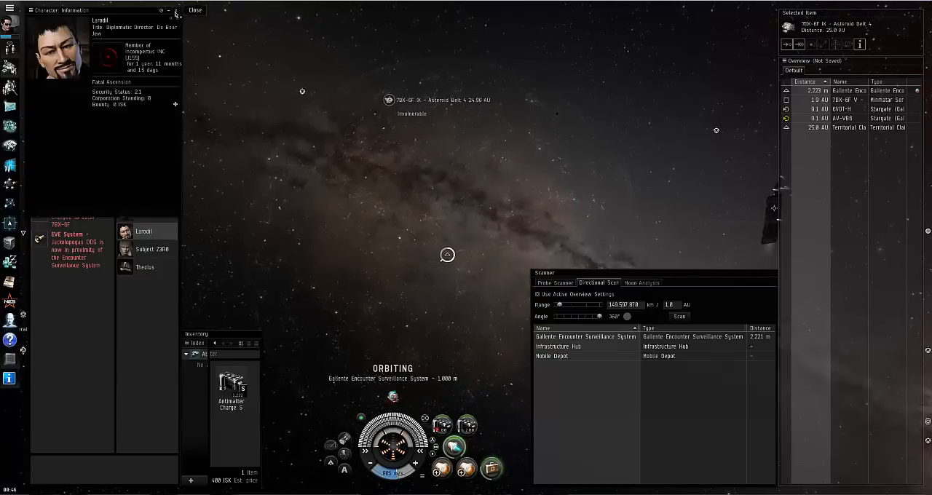
{"action": "left_click", "coordinate": [144, 268]}
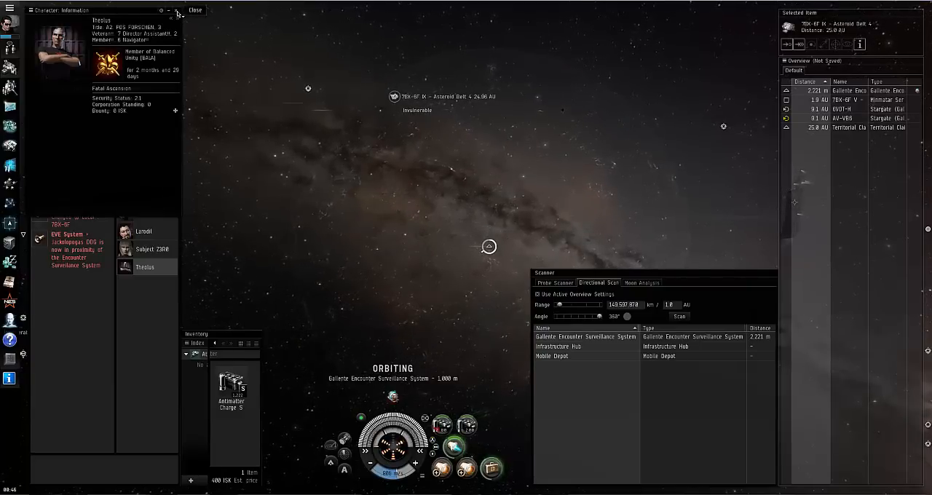
{"action": "right_click", "coordinate": [151, 248]}
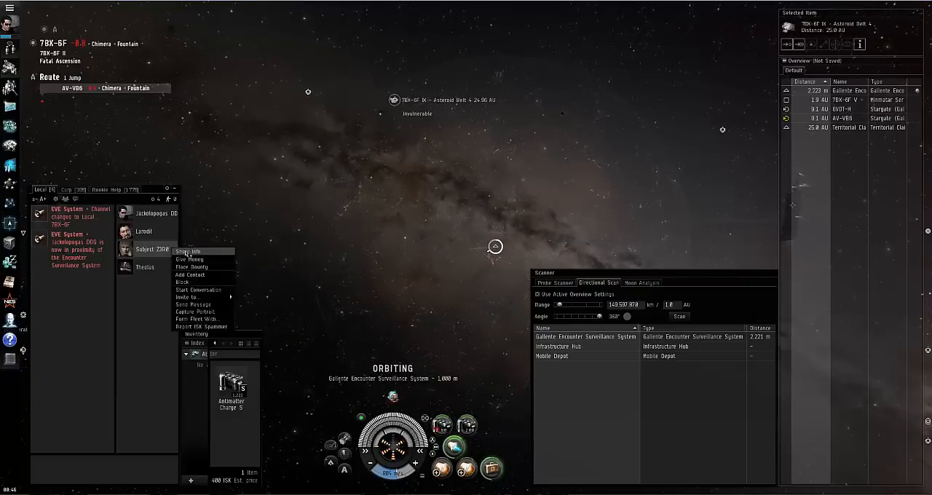
{"action": "left_click", "coordinate": [188, 250]}
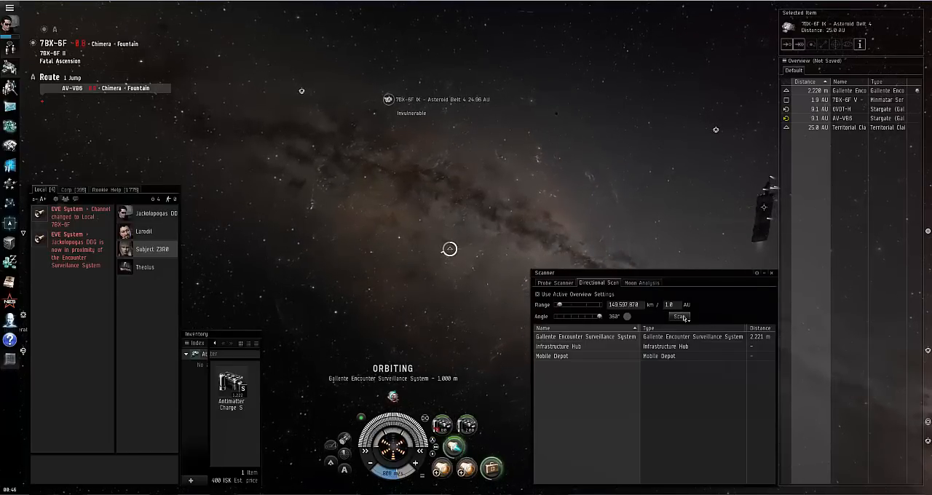
{"action": "left_click", "coordinate": [679, 316]}
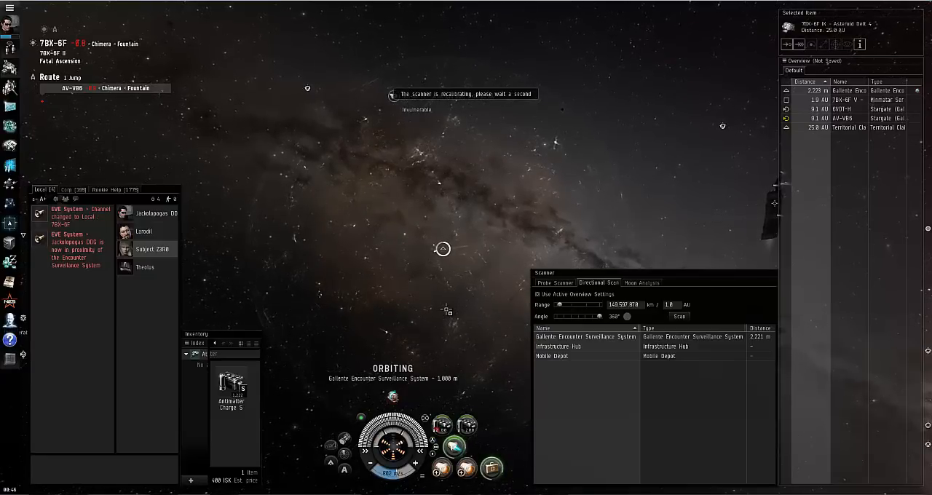
Rerun the directional scan while viewing a local pilot's employment history.
{"action": "left_click", "coordinate": [679, 316]}
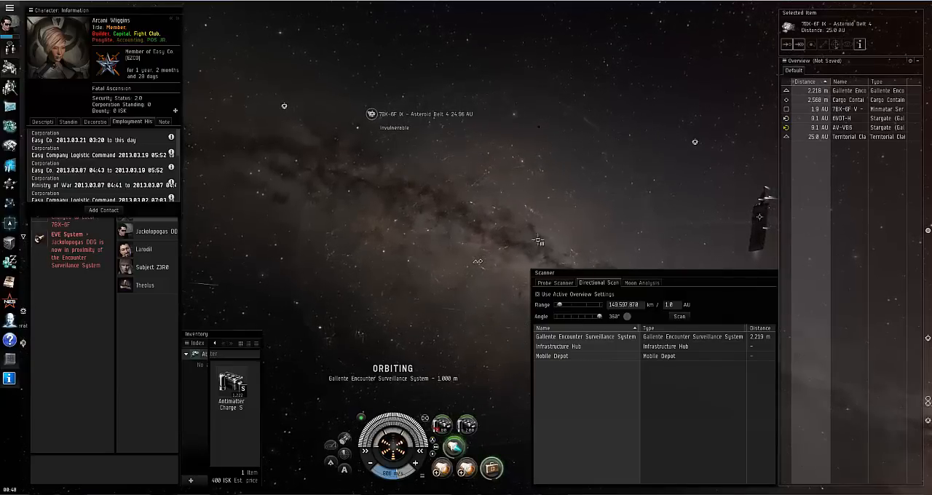
Loot the Gallente 10M and 20M bounty tags from the container into cargo and close the character sheet.
{"action": "right_click", "coordinate": [481, 270]}
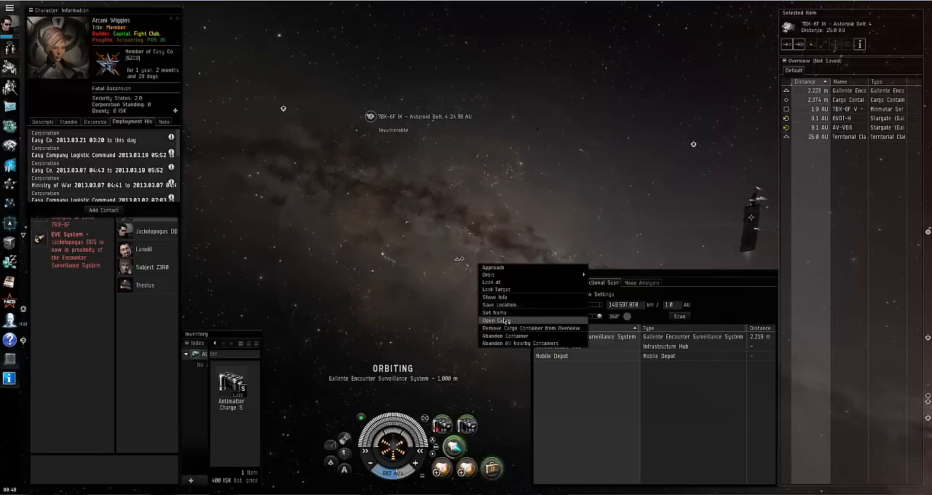
{"action": "left_click", "coordinate": [494, 320]}
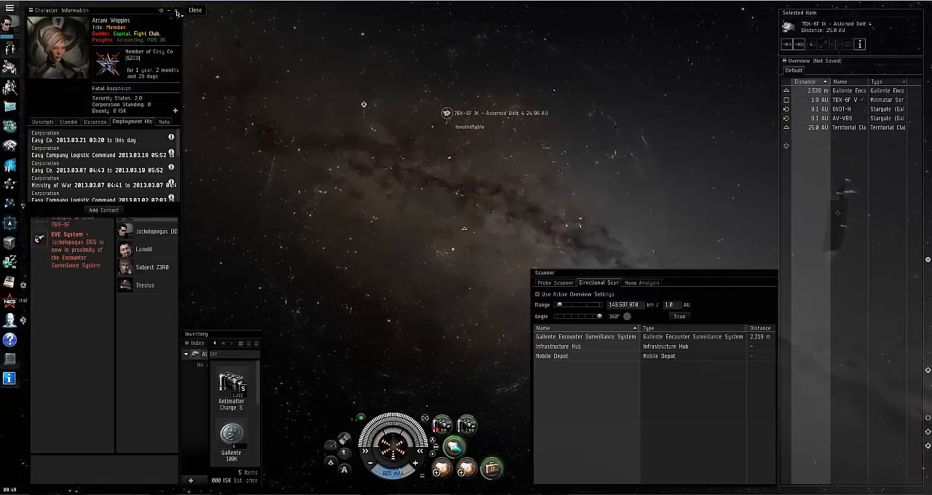
{"action": "left_click", "coordinate": [198, 10]}
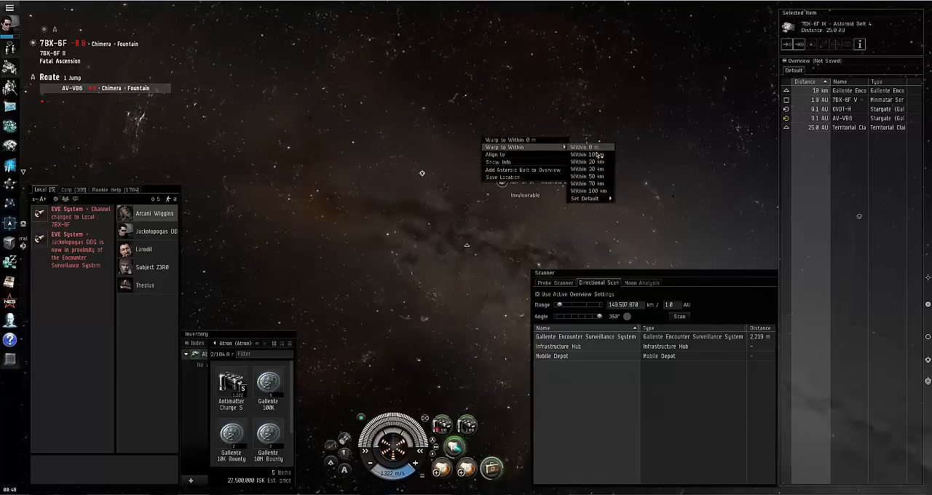
Warp to the asteroid belt, then warp to the AX-VB6 stargate.
{"action": "left_click", "coordinate": [590, 145]}
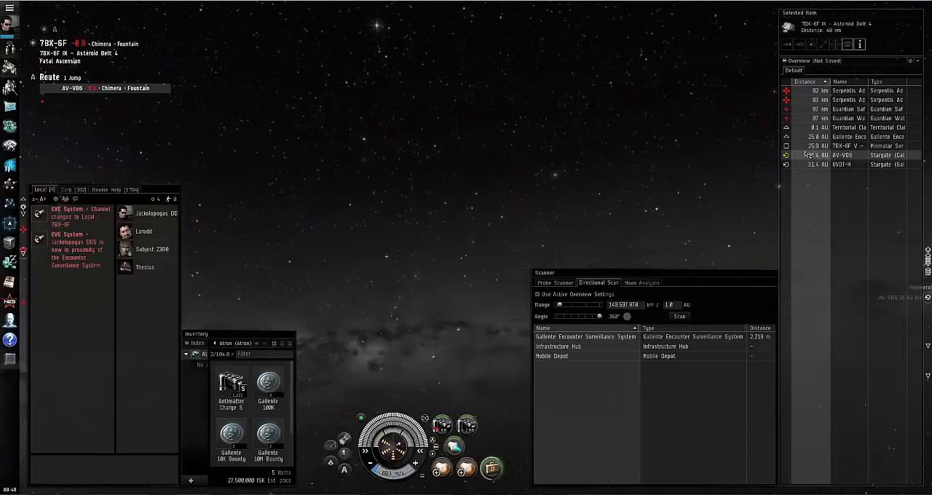
{"action": "left_click", "coordinate": [845, 155]}
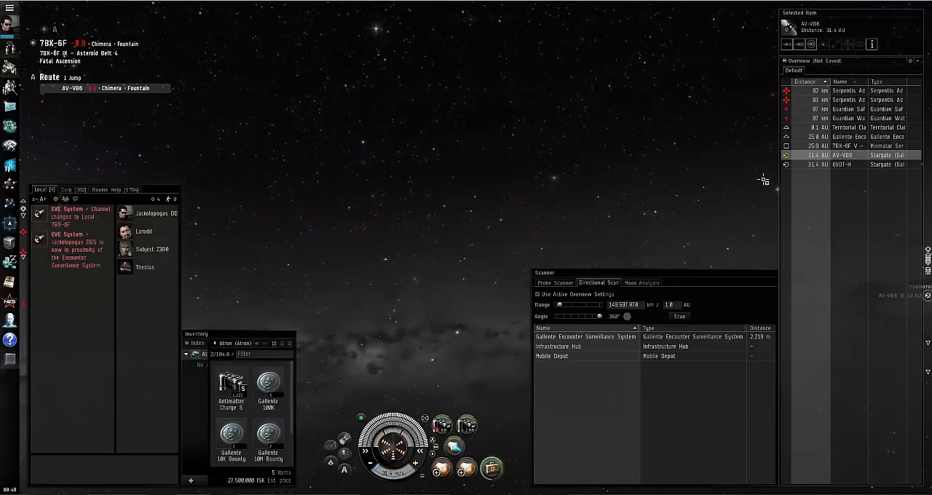
{"action": "left_click", "coordinate": [845, 163]}
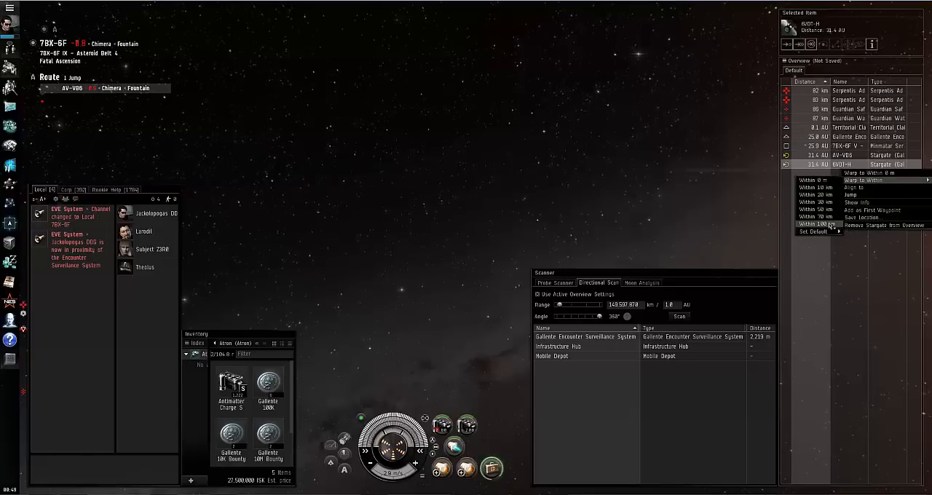
{"action": "left_click", "coordinate": [862, 173]}
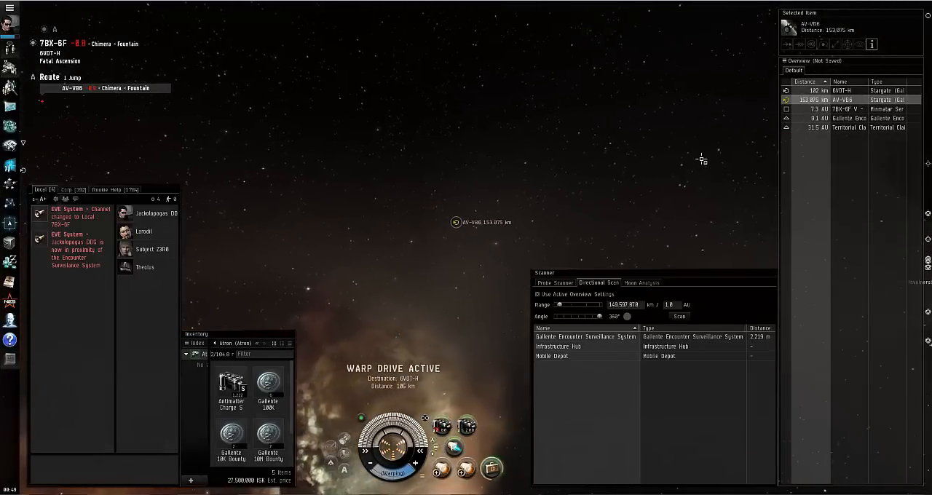
Jump through the stargate into AX-VB6, arriving at the T8K-6F gate.
{"action": "left_click", "coordinate": [679, 316]}
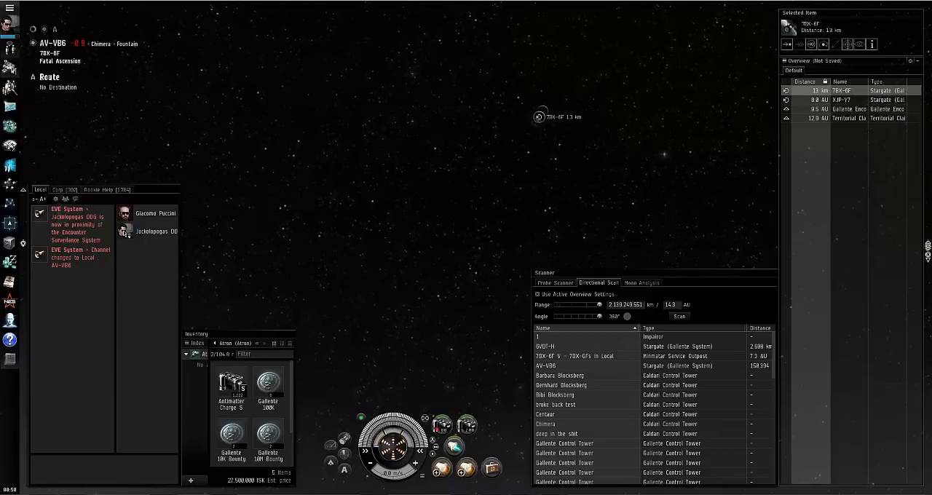
View and close a local pilot's profile, then list the AX-VB6 system locations.
{"action": "left_click", "coordinate": [154, 212]}
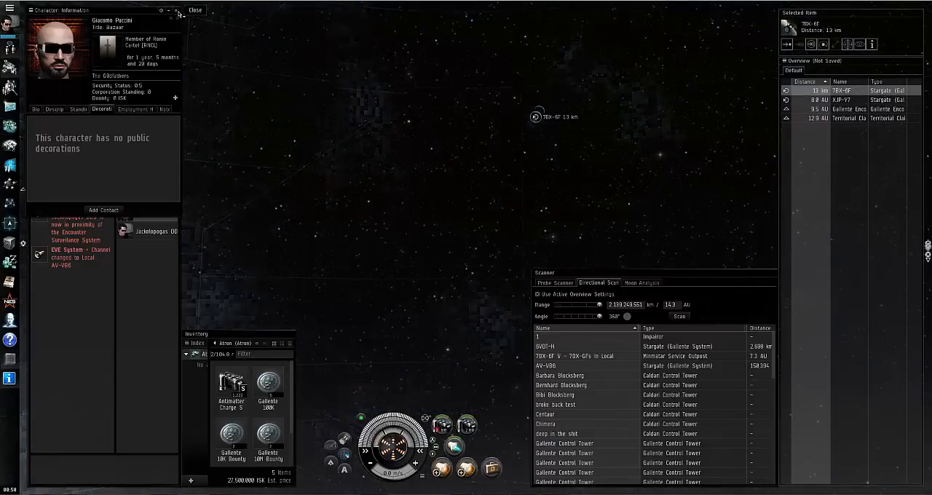
{"action": "left_click", "coordinate": [195, 10]}
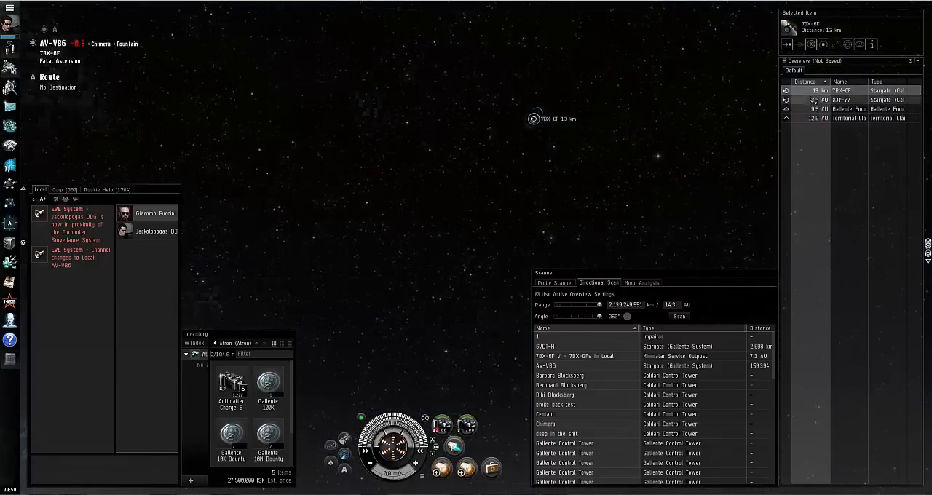
{"action": "left_click", "coordinate": [848, 109]}
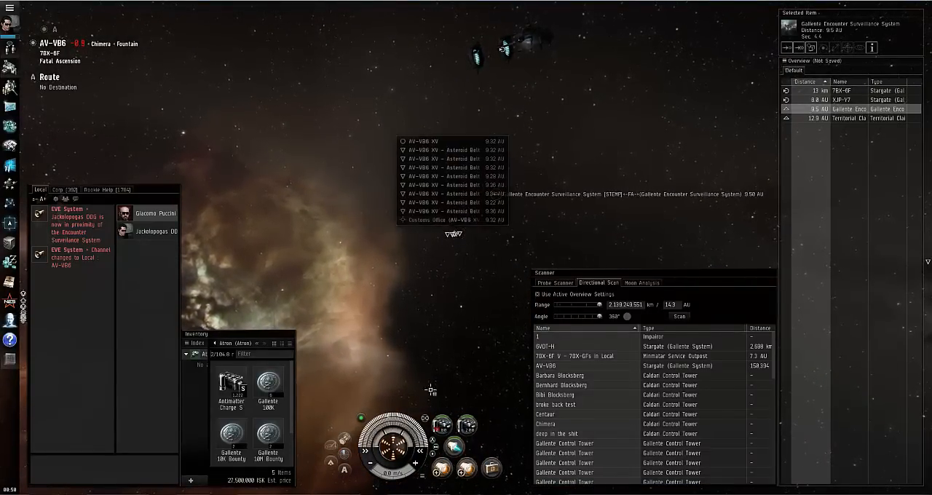
Warp to the Galente Encounter Surveillance System and approach it to about 2 km.
{"action": "left_click", "coordinate": [555, 283]}
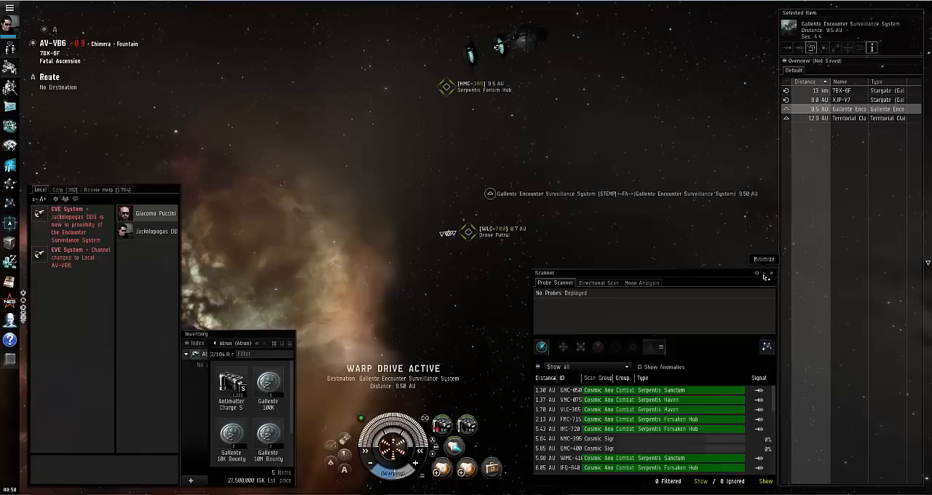
{"action": "left_click", "coordinate": [772, 273]}
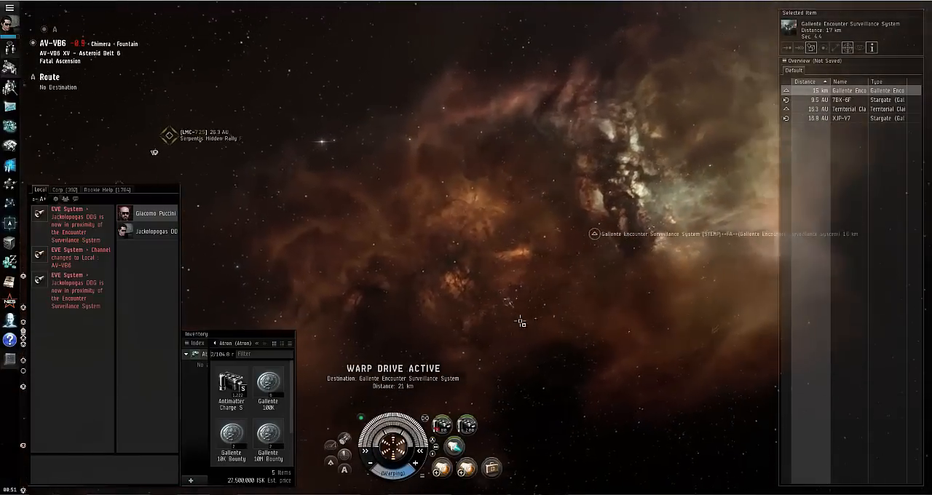
{"action": "right_click", "coordinate": [595, 233]}
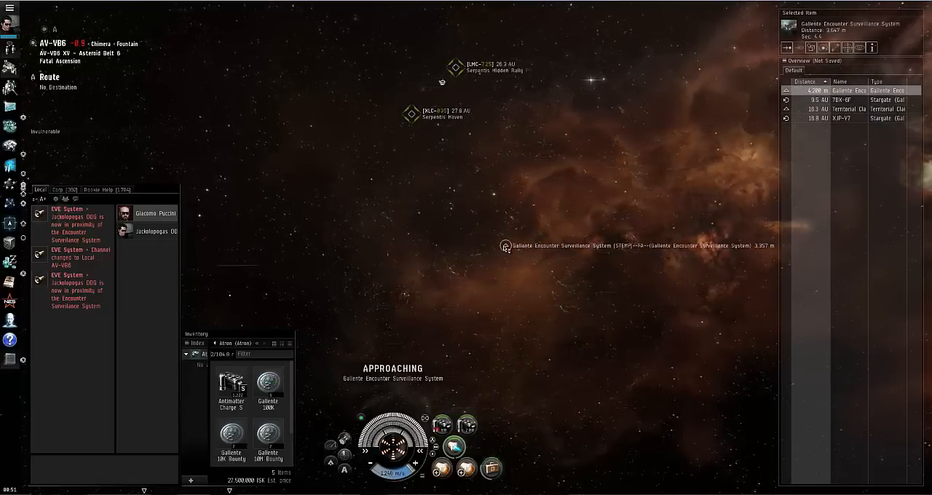
Open the ESS bounty pool window showing 0 ISK stored, then close it.
{"action": "right_click", "coordinate": [501, 246]}
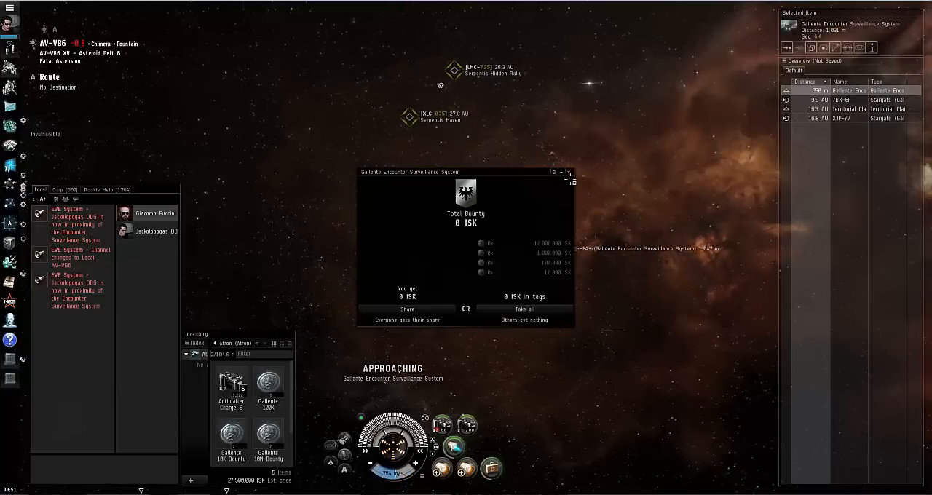
{"action": "left_click", "coordinate": [574, 174]}
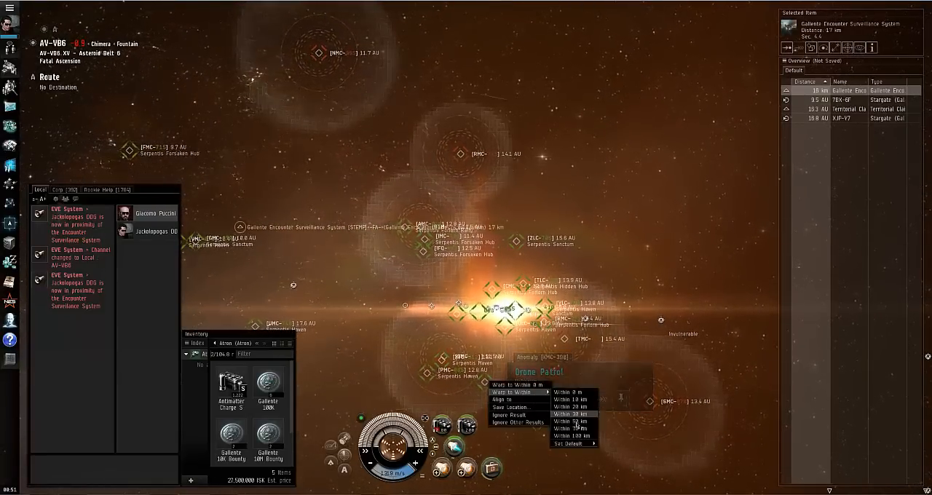
Warp the ship to a nearby signature site.
{"action": "left_click", "coordinate": [573, 413]}
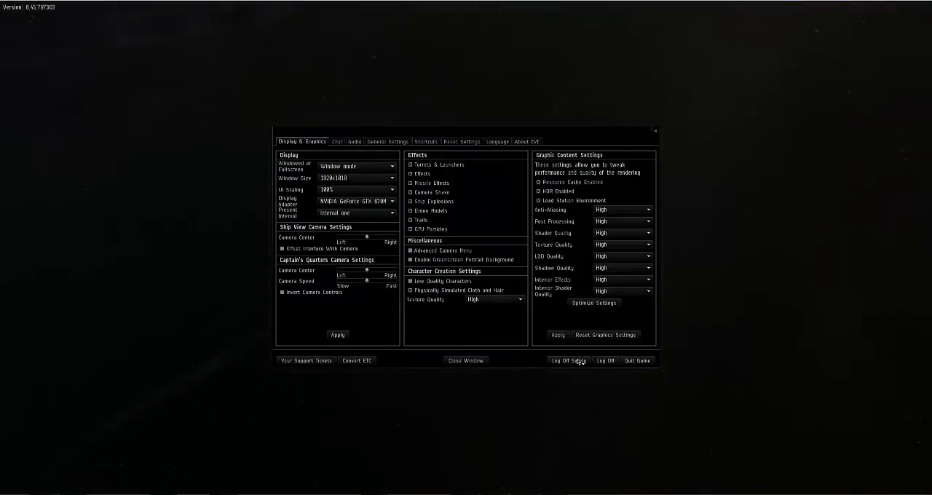
Start the safe logoff countdown from the Esc menu.
{"action": "left_click", "coordinate": [574, 361]}
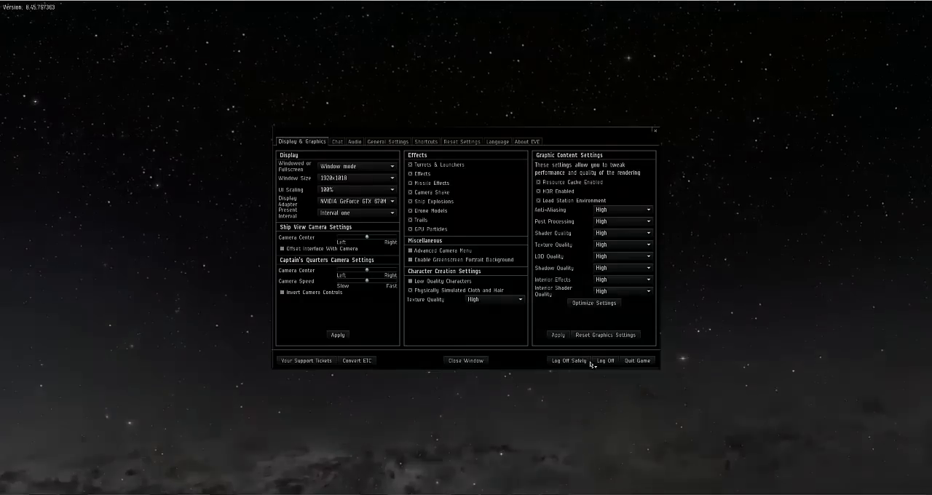
{"action": "left_click", "coordinate": [568, 361]}
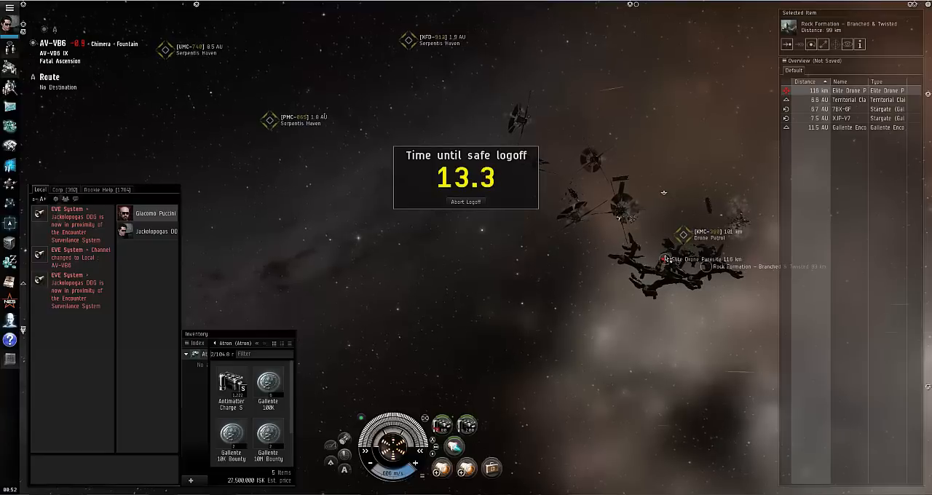
{"action": "mouse_move", "coordinate": [536, 327]}
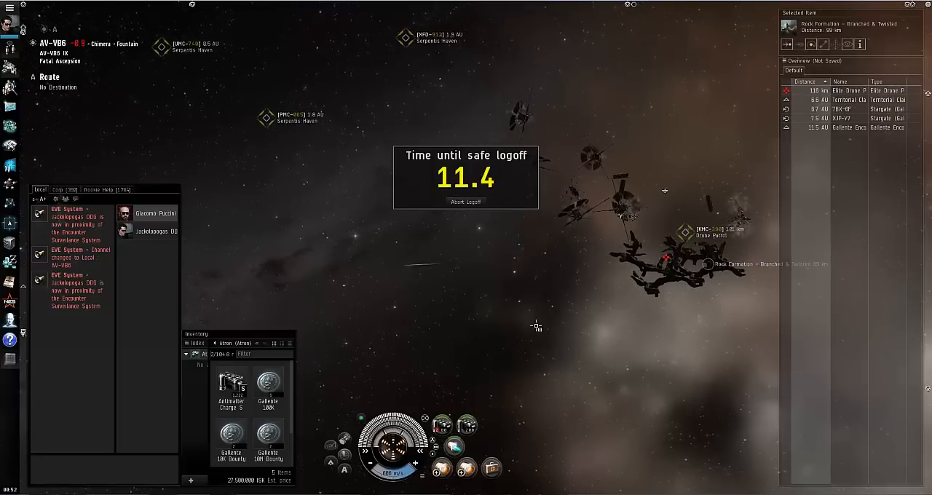